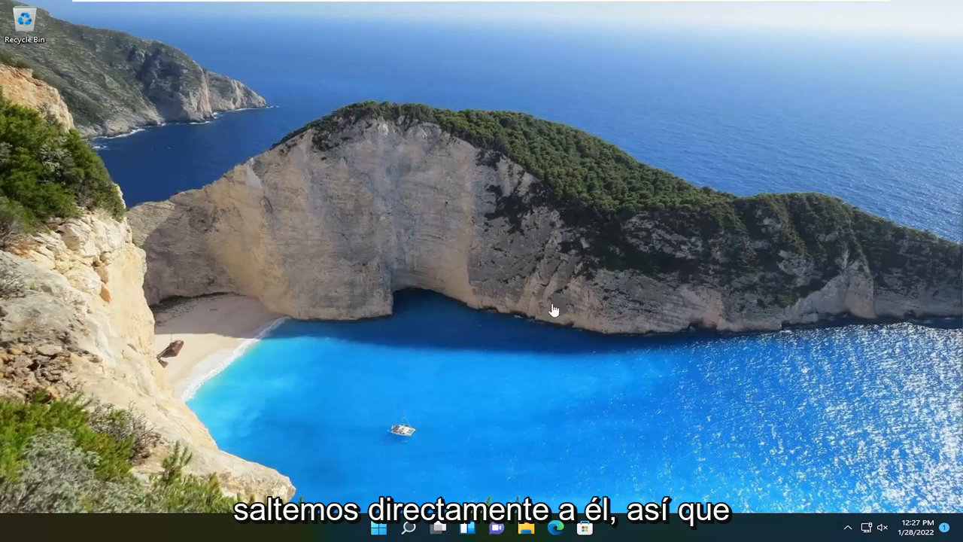
Search the taskbar for 'services' and launch the Services console
{"action": "left_click", "coordinate": [410, 526]}
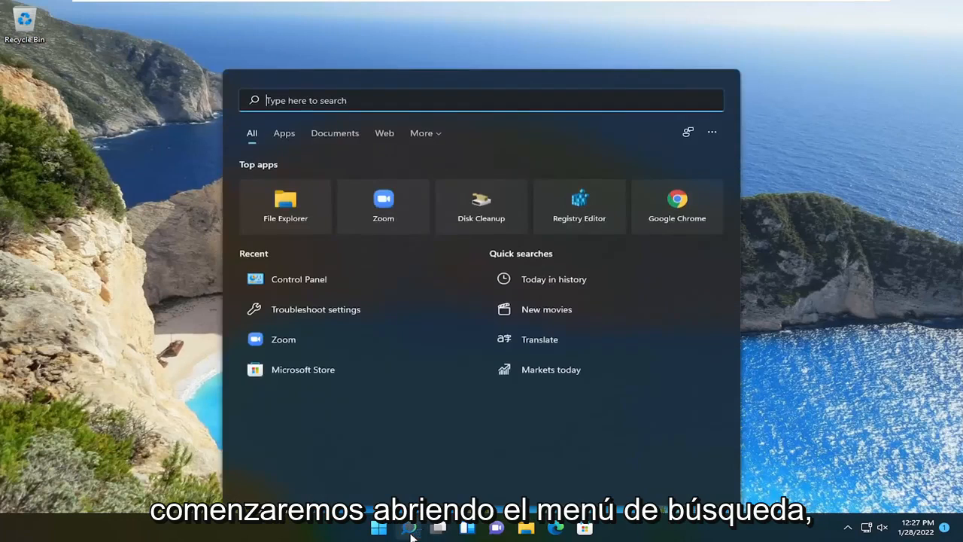
{"action": "type", "text": "services"}
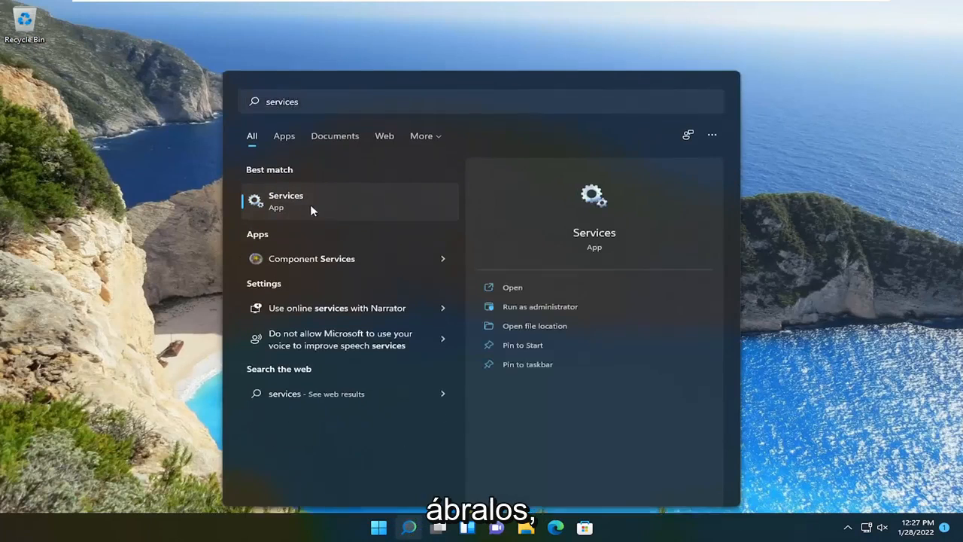
{"action": "left_click", "coordinate": [286, 202]}
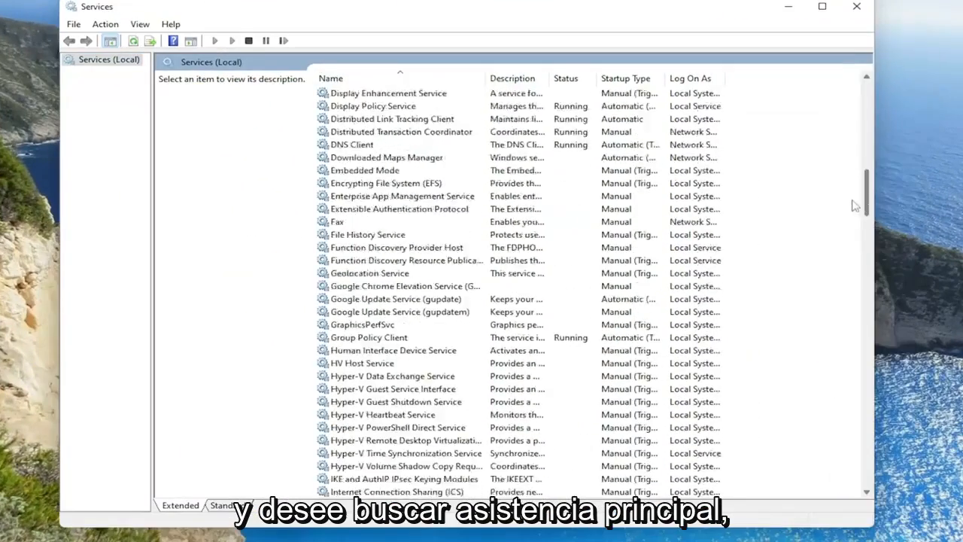
Locate and select the SysMain service in the services list
{"action": "scroll", "scroll_direction": "down", "scroll_amount": 3}
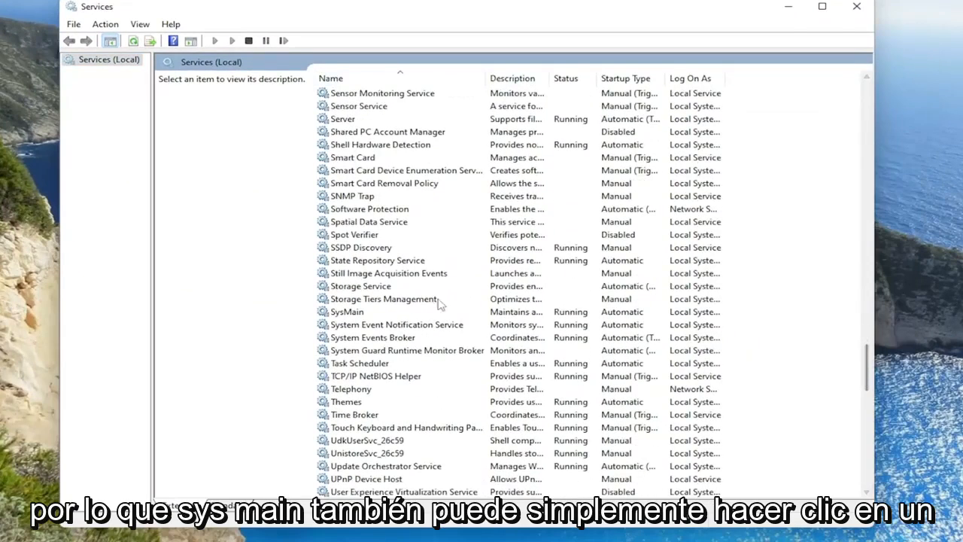
{"action": "left_click", "coordinate": [346, 311]}
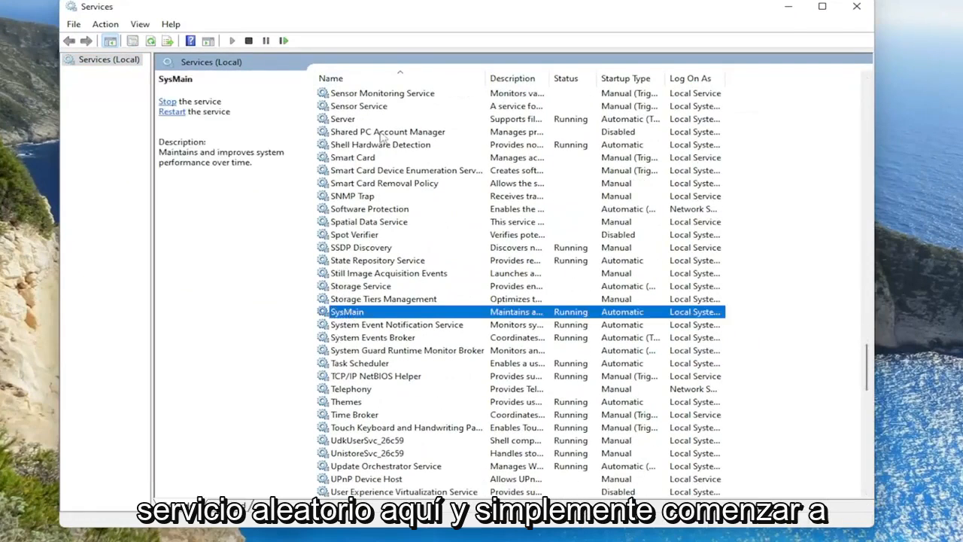
{"action": "mouse_move", "coordinate": [373, 384]}
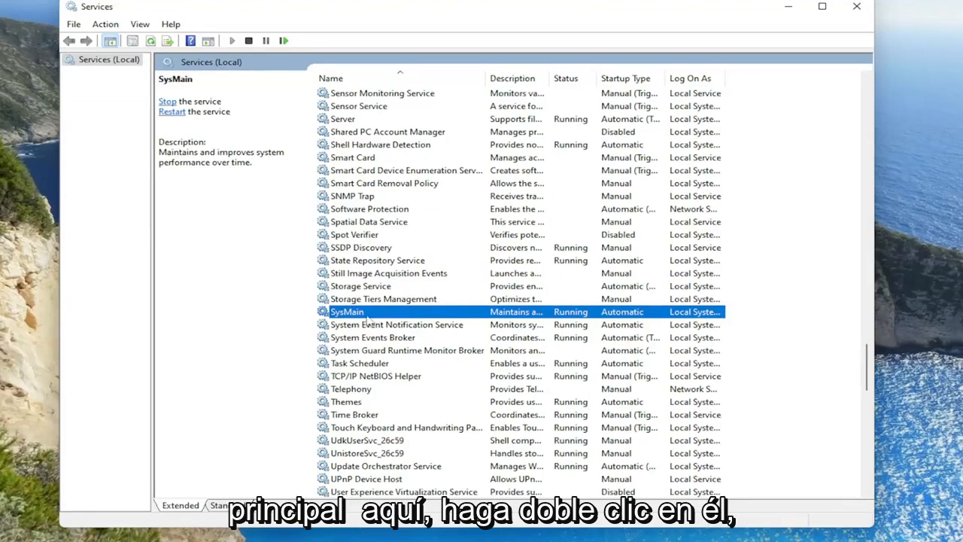
In SysMain's properties, stop the service and apply the Disabled startup type
{"action": "double_click", "coordinate": [347, 311]}
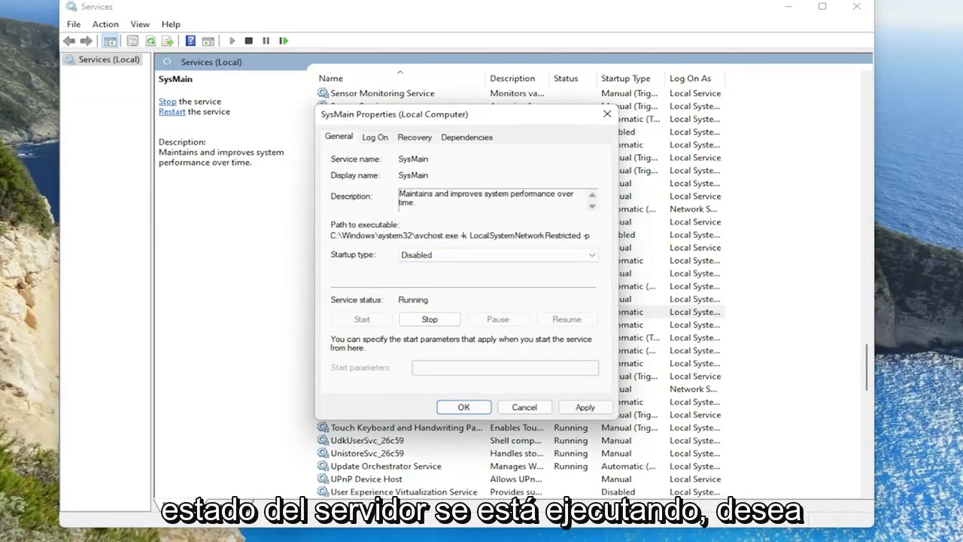
{"action": "left_click", "coordinate": [429, 319]}
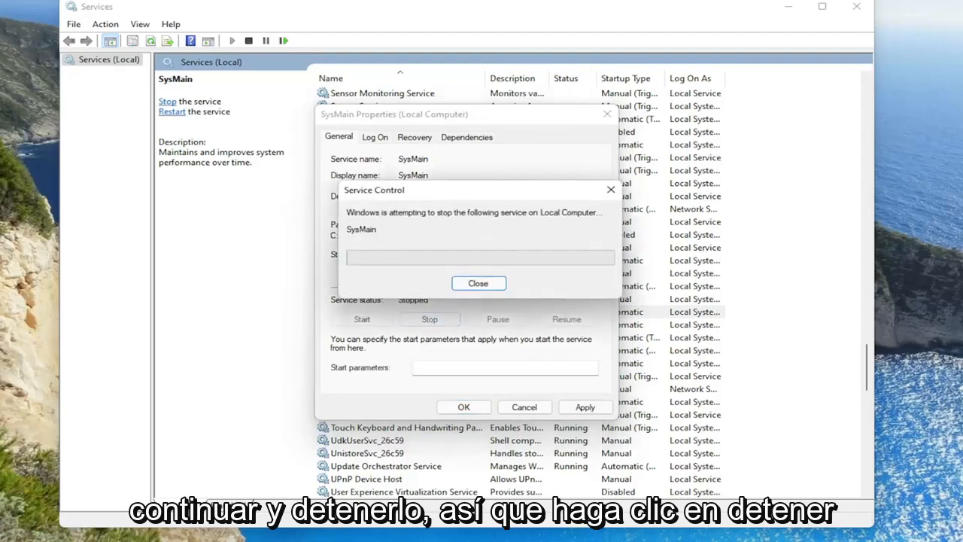
{"action": "left_click", "coordinate": [479, 283]}
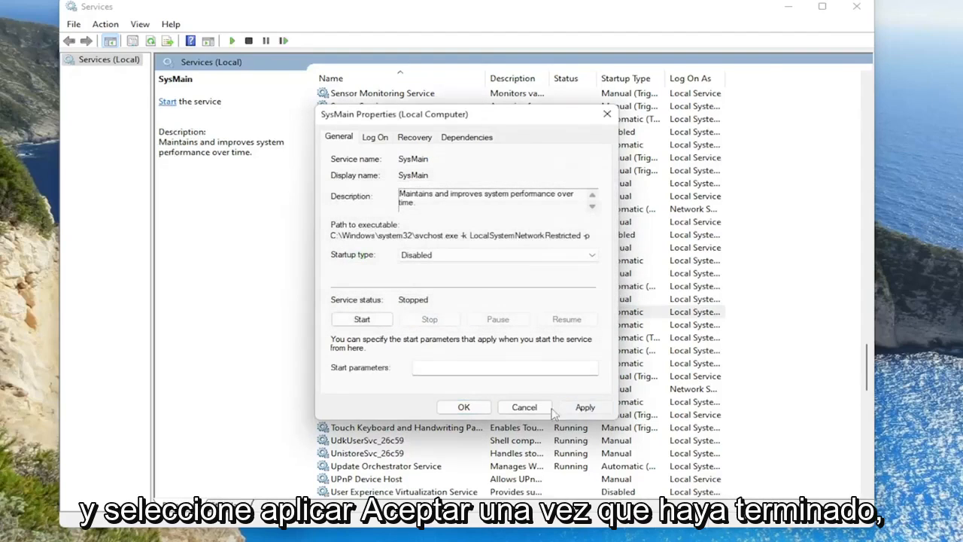
{"action": "left_click", "coordinate": [464, 406]}
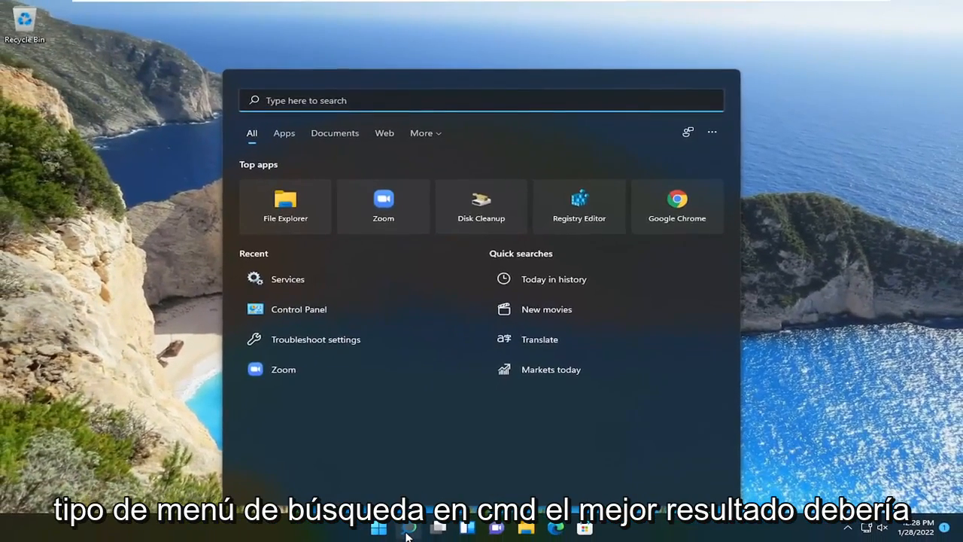
Search for 'cmd' and run Command Prompt as administrator, approving the UAC prompt
{"action": "type", "text": "cmd"}
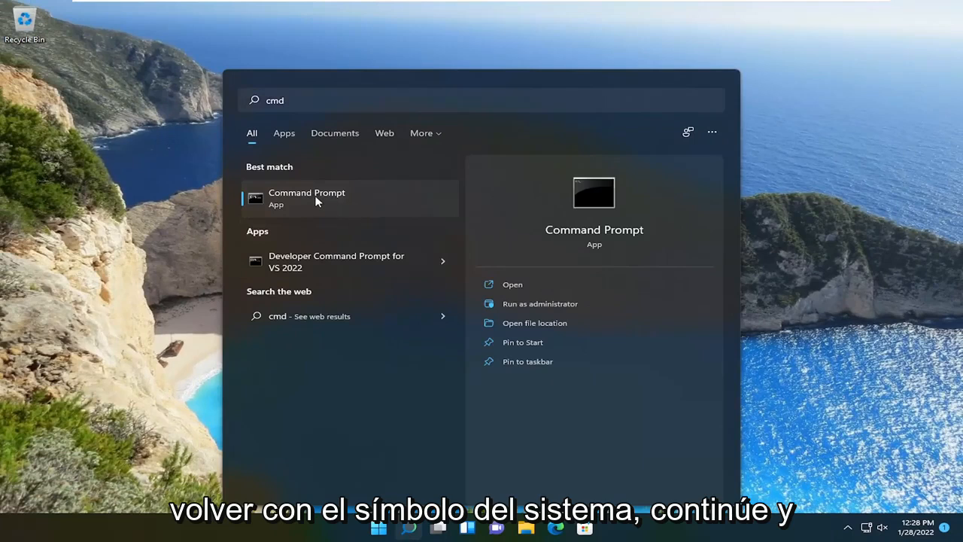
{"action": "right_click", "coordinate": [307, 197]}
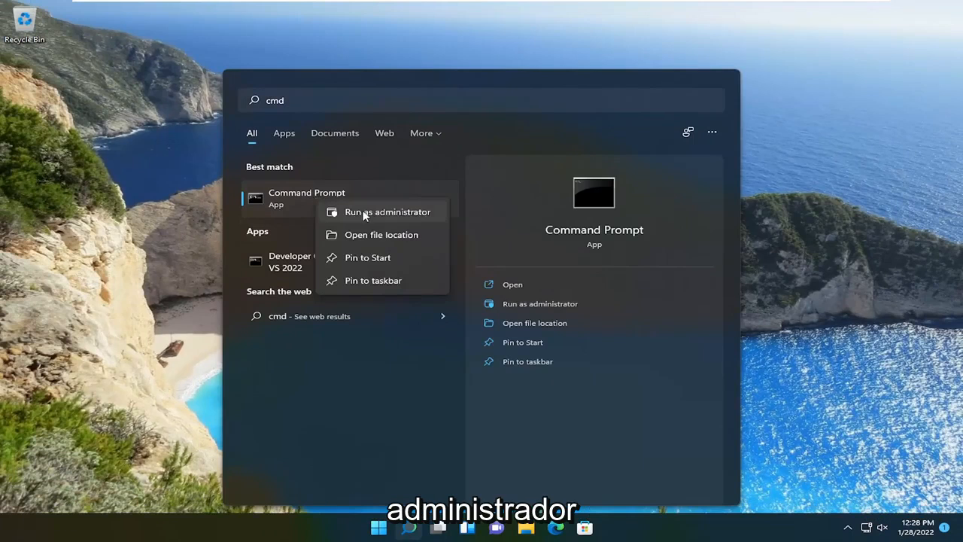
{"action": "left_click", "coordinate": [389, 211]}
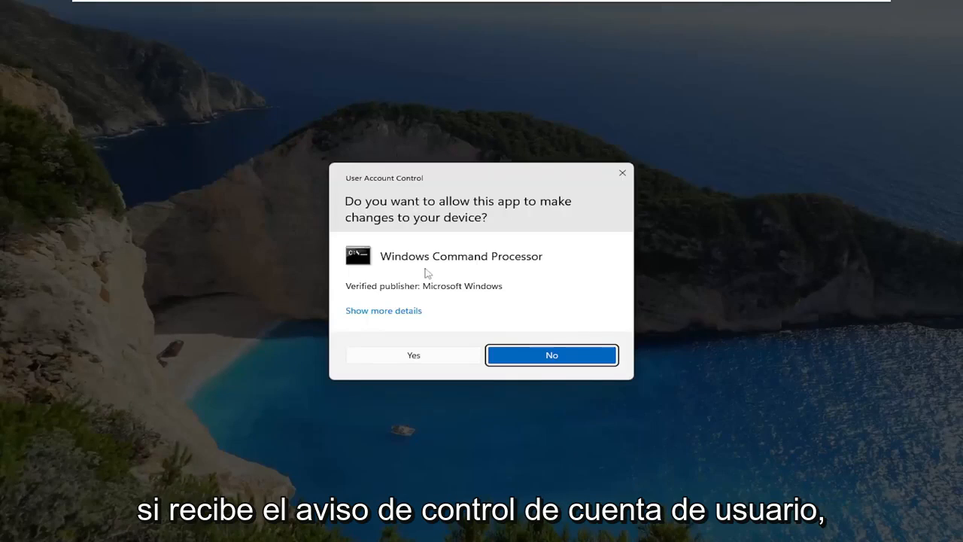
{"action": "left_click", "coordinate": [413, 355]}
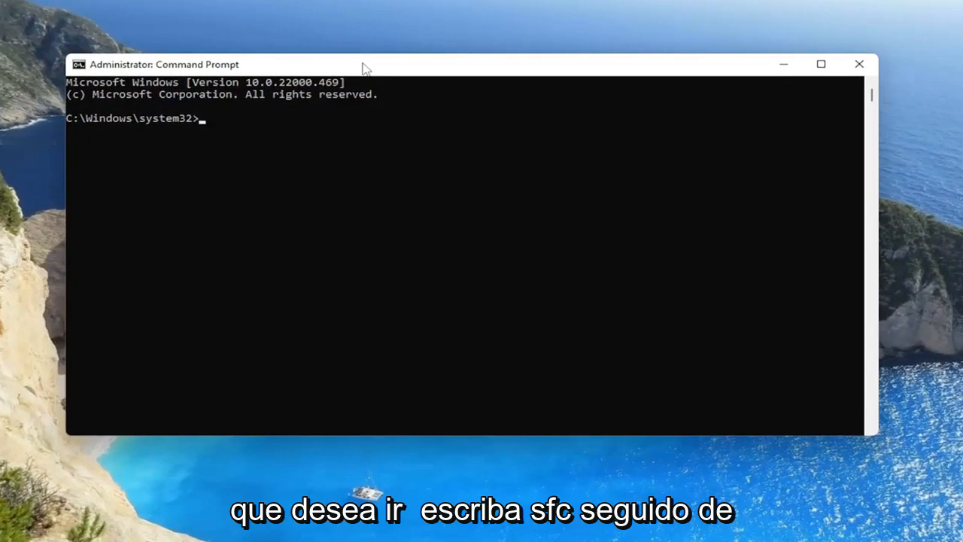
Run the 'sfc /scannow' command in the elevated Command Prompt
{"action": "type", "text": "sfc"}
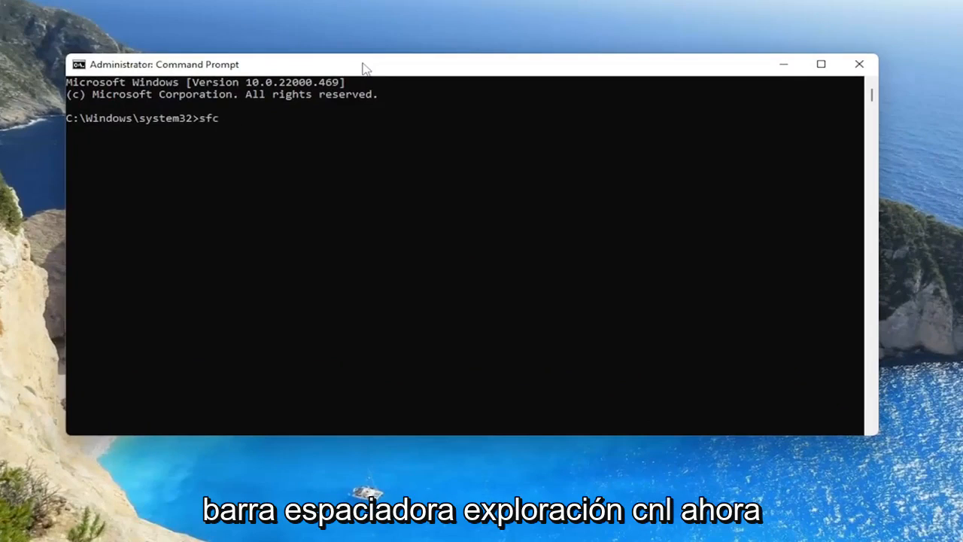
{"action": "type", "text": "/scann"}
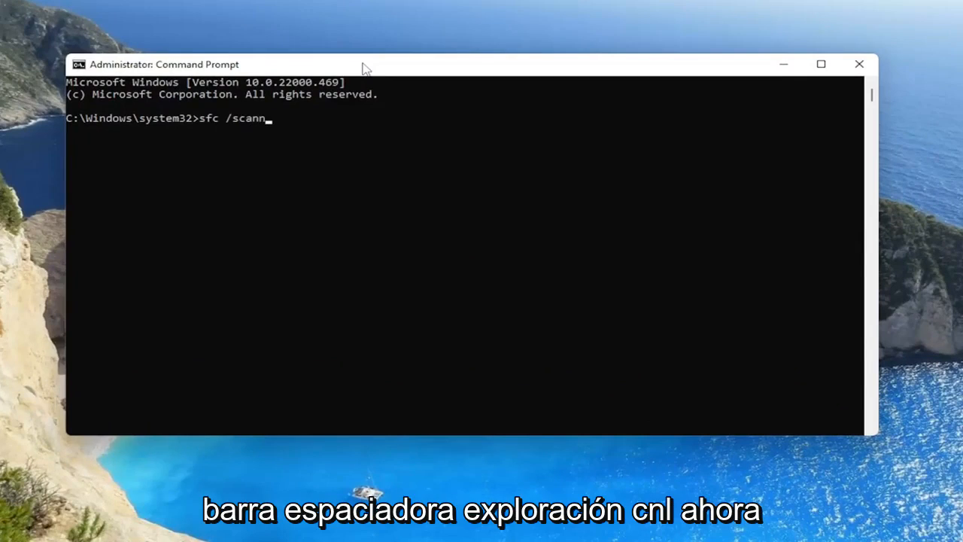
{"action": "type", "text": "ow"}
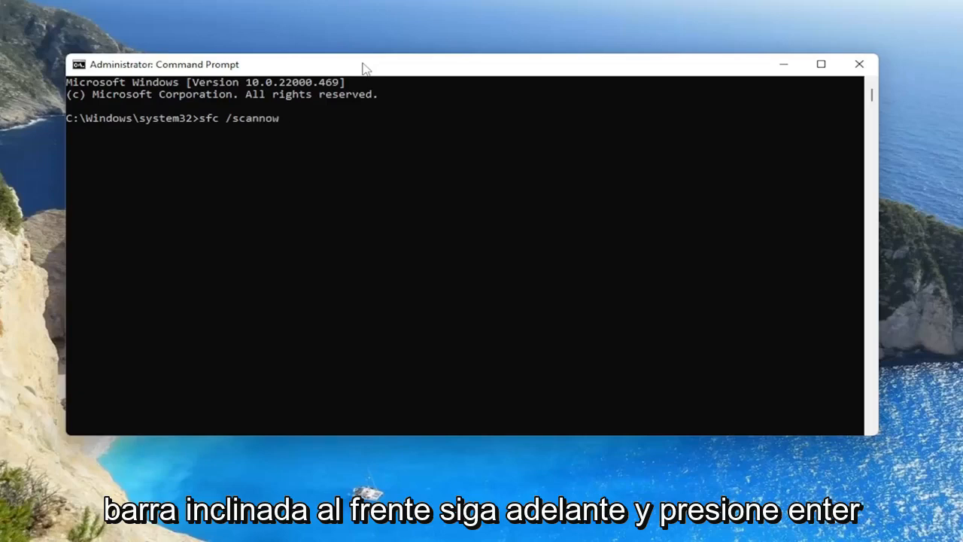
{"action": "key", "text": "enter"}
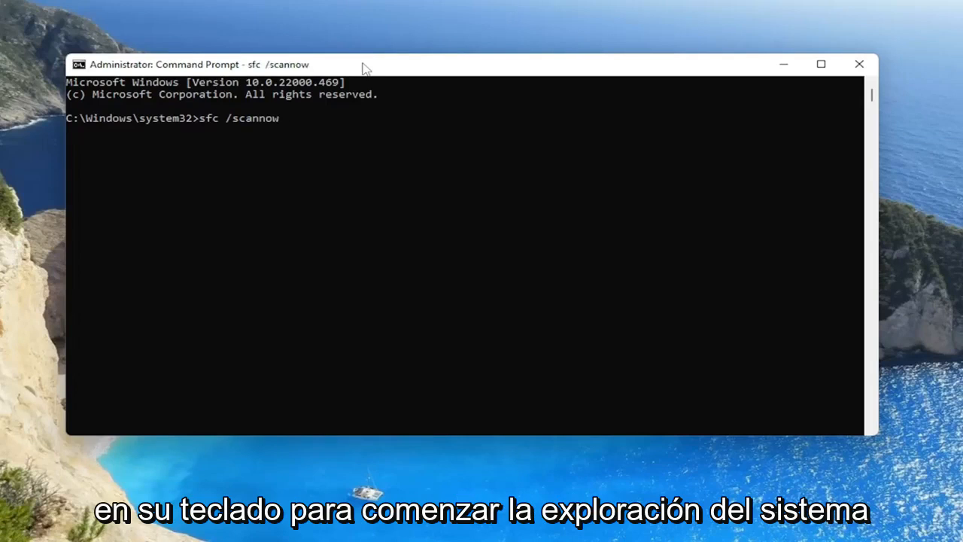
Let the System File Checker scan run to 100% with no integrity violations reported
{"action": "key", "text": "enter"}
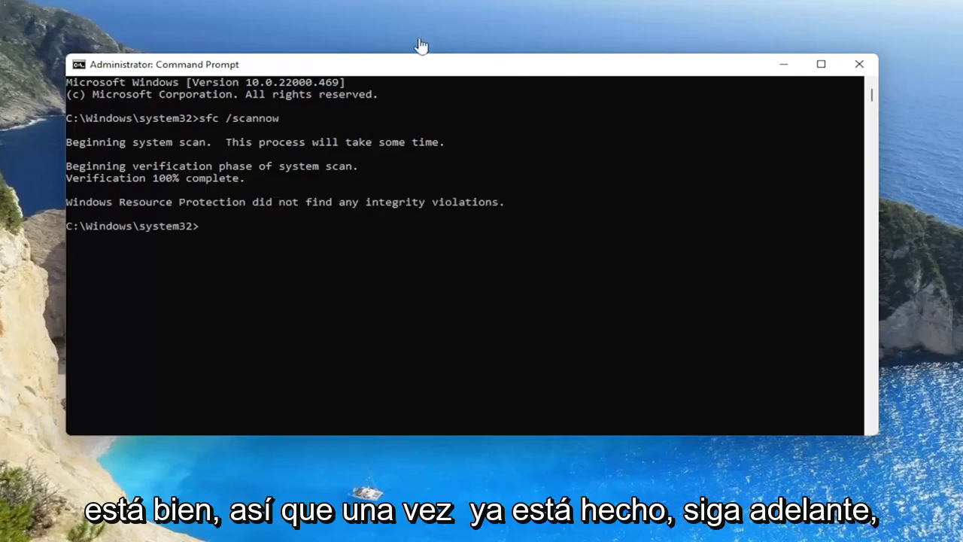
Restart the PC from the Start menu's power options
{"action": "left_click", "coordinate": [860, 63]}
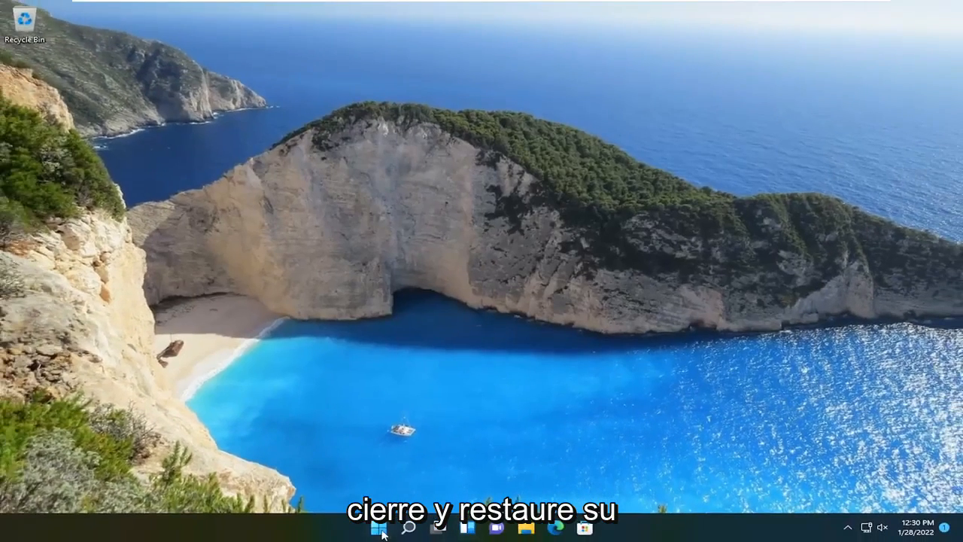
{"action": "left_click", "coordinate": [379, 527]}
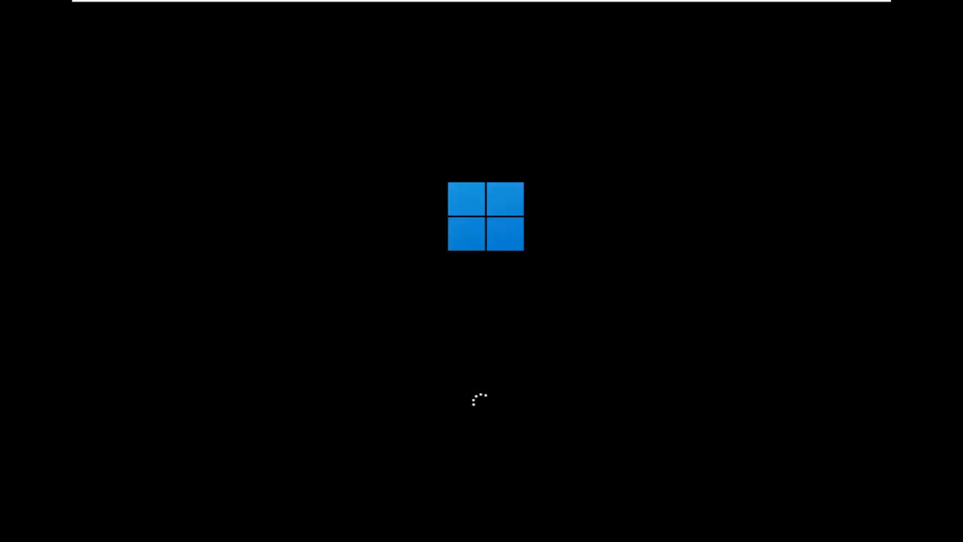